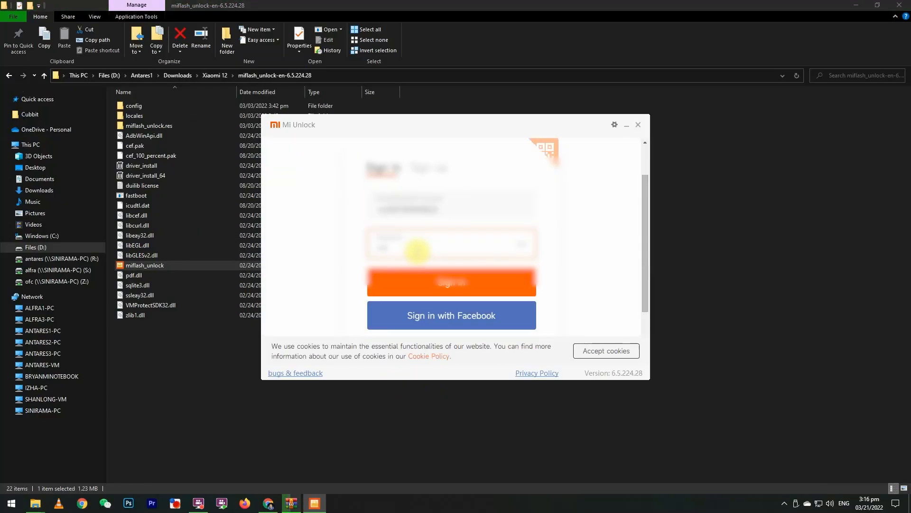
Step: Sign in to the Mi account in Mi Unlock so the connected phone is detected
left_click(452, 282)
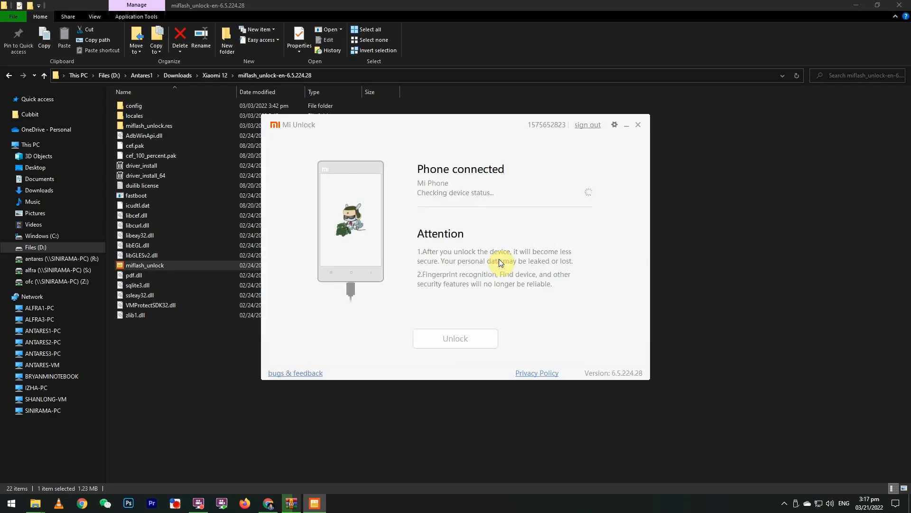
Step: Unlock the bootloader, accepting both the data-erase and security-risk warnings
left_click(455, 338)
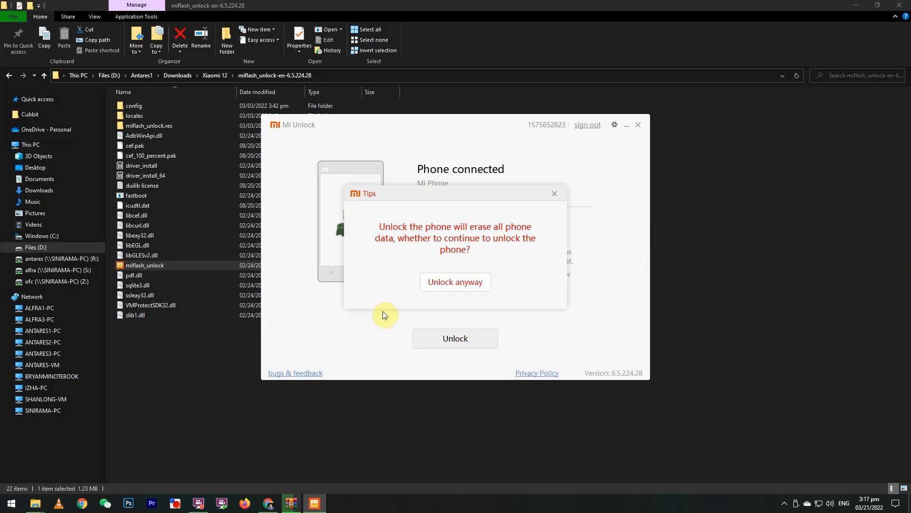
left_click(455, 282)
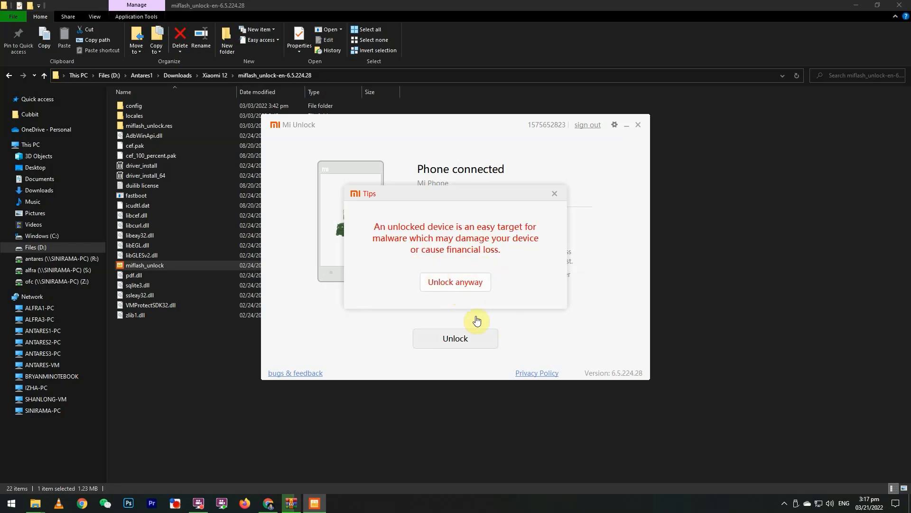
left_click(455, 282)
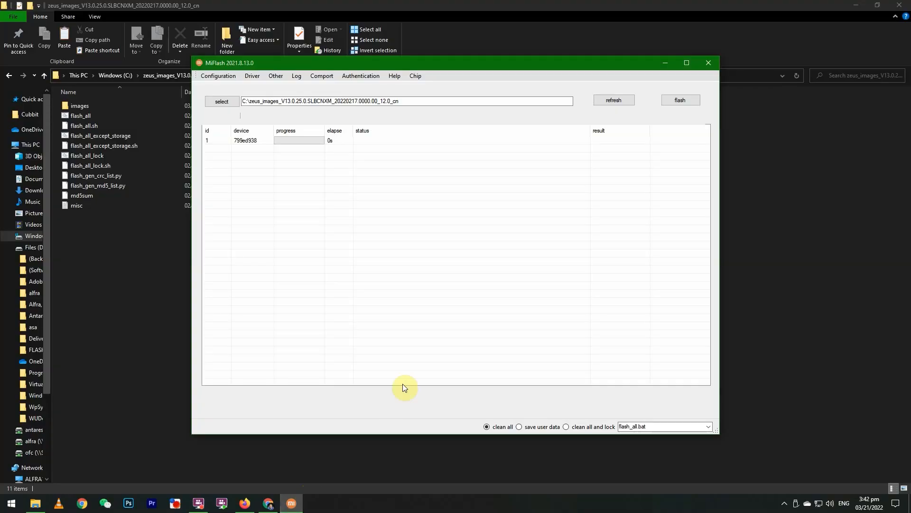
Step: Flash the V13.0.25 firmware to the listed device using clean all
left_click(222, 101)
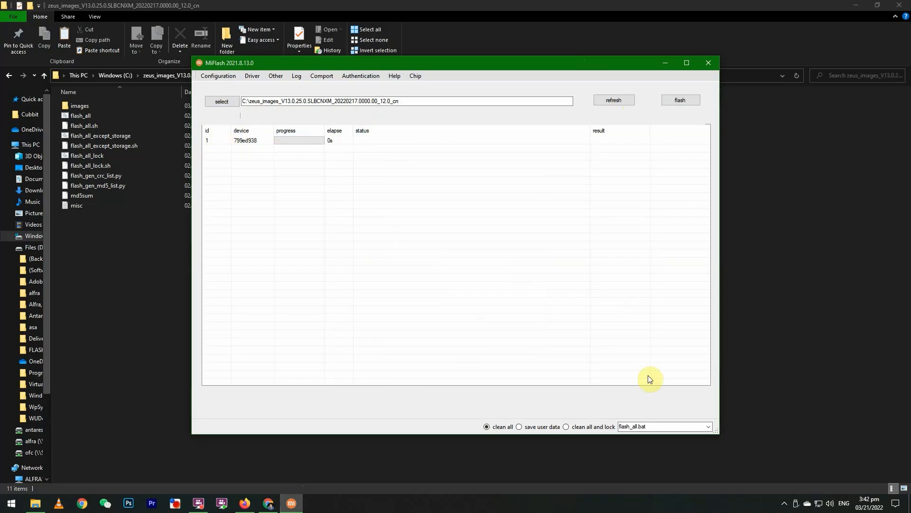
mouse_move(519, 423)
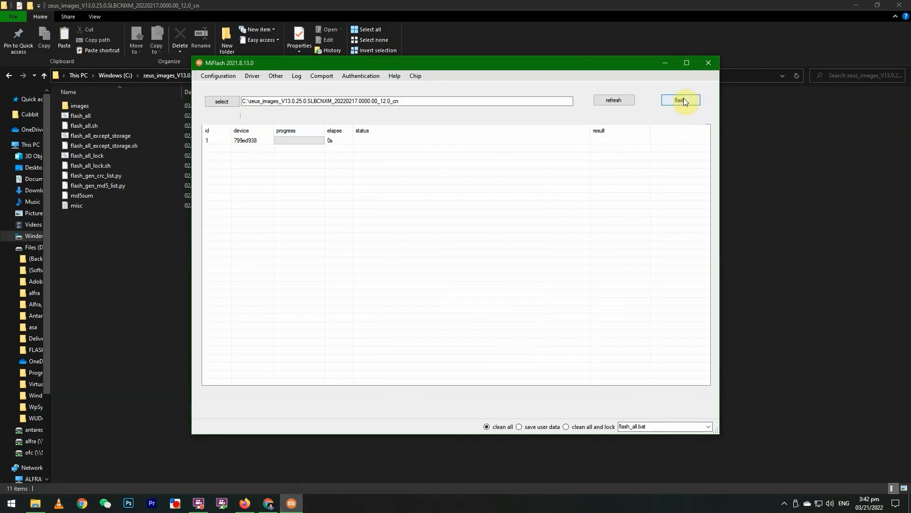
left_click(680, 100)
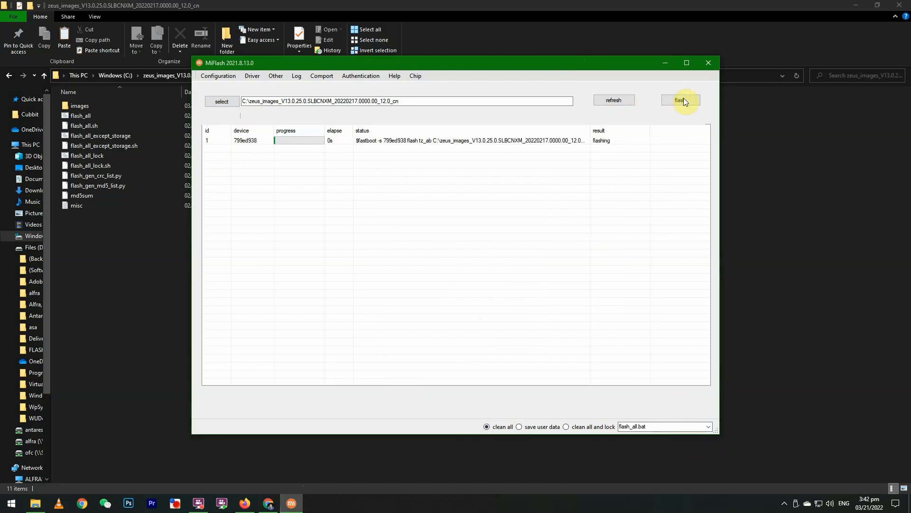